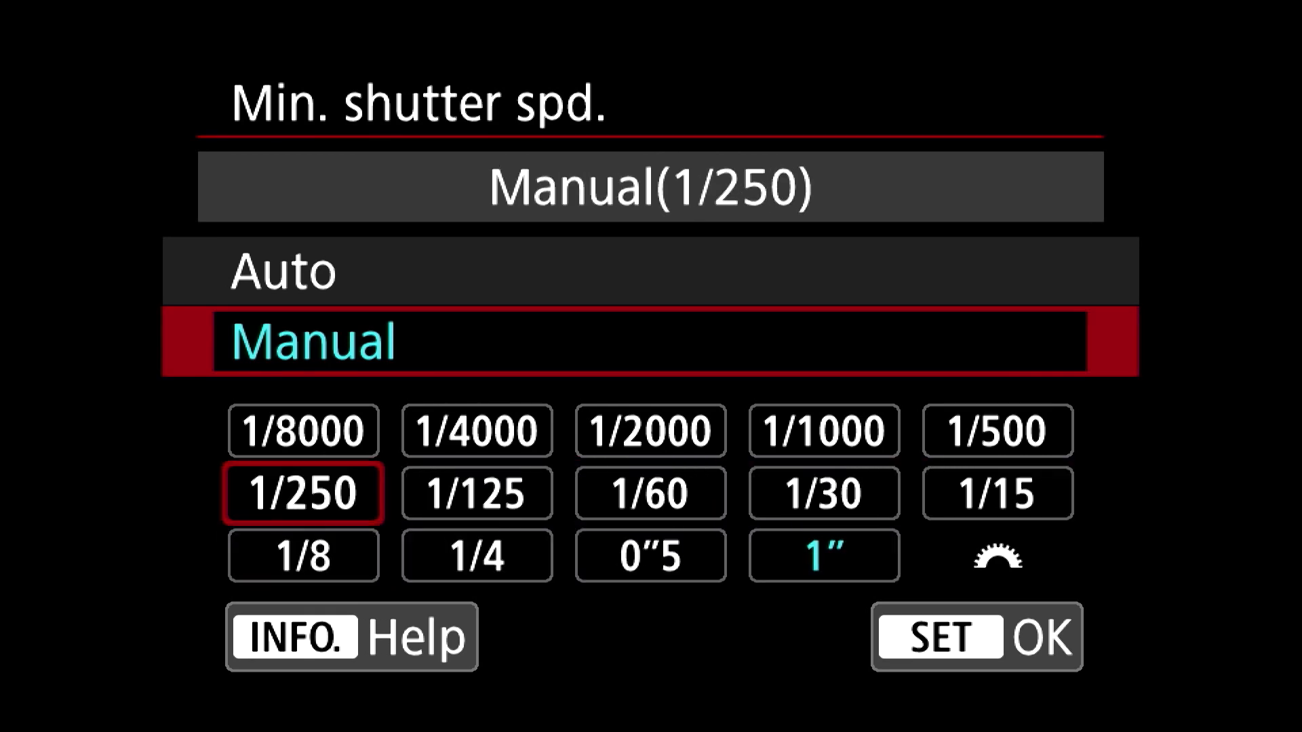
Set the Manual minimum shutter speed to 1/8000 instead of 1/250.
{"action": "left_click", "coordinate": [303, 431]}
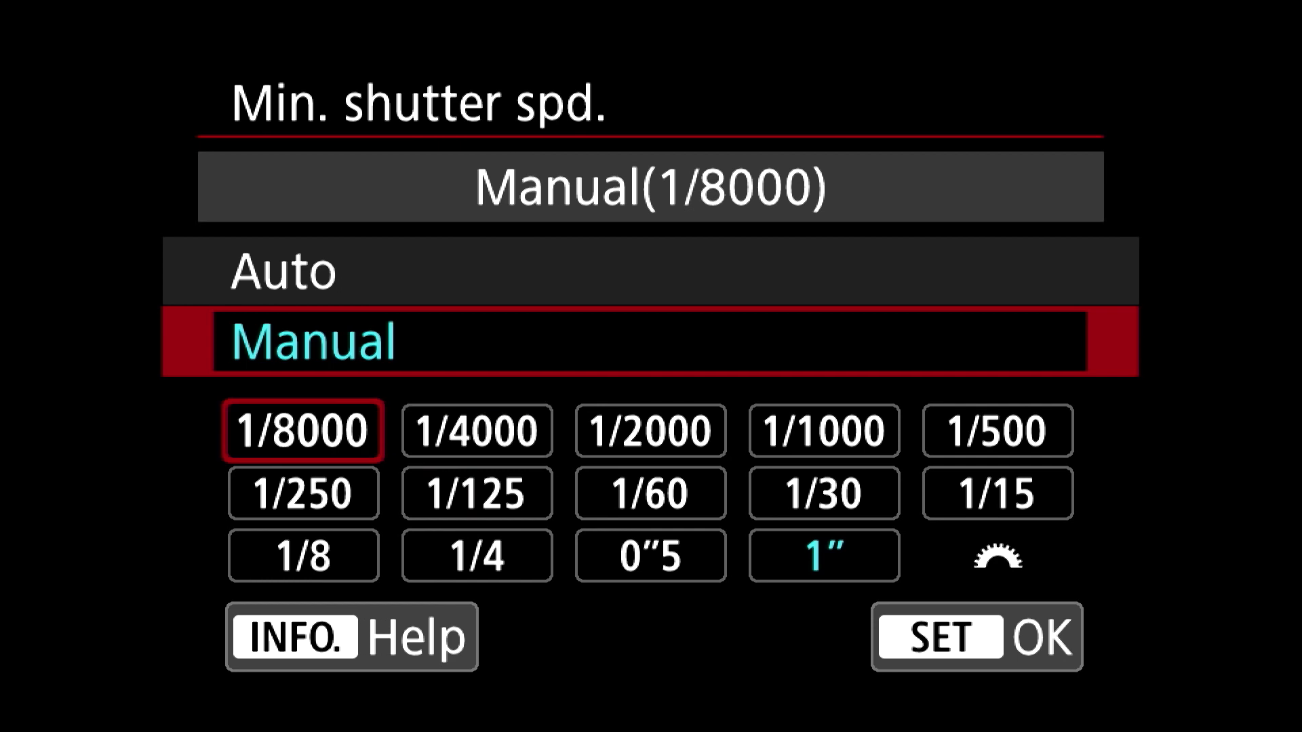